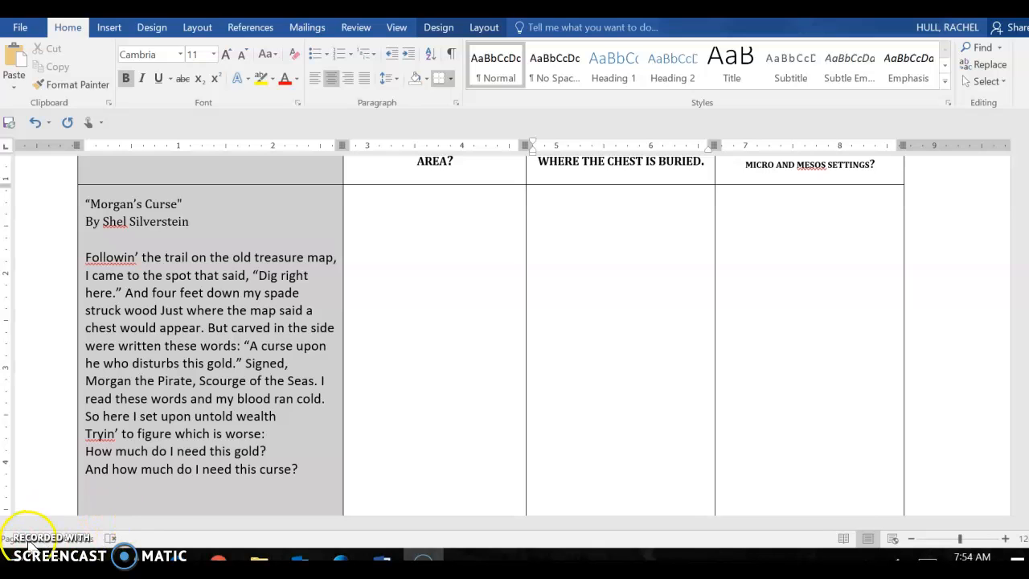
Scroll past the poem table to the Instructions and question 1 on the poem's theme.
scroll(down, 3)
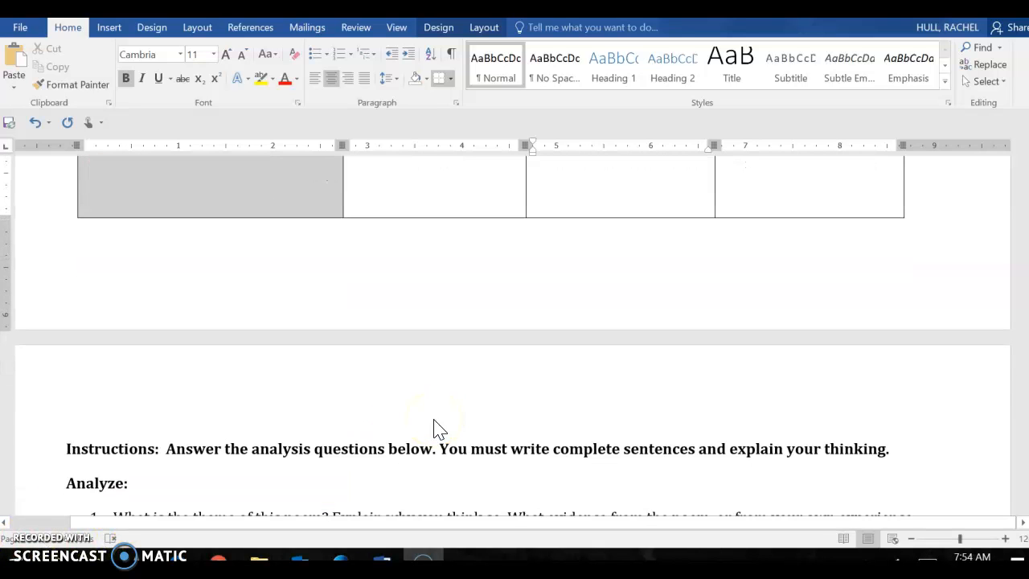
scroll(down, 3)
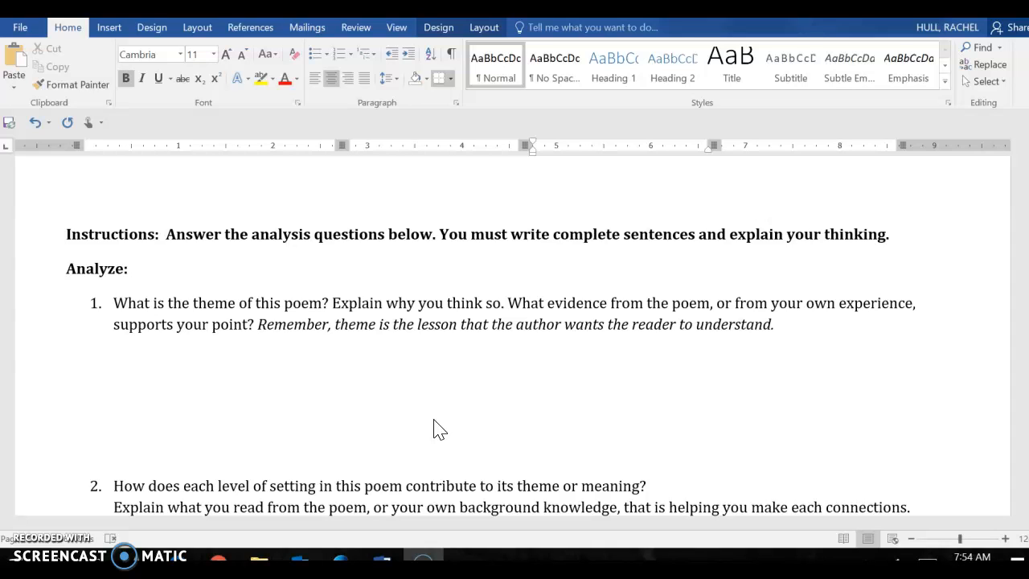
click(440, 413)
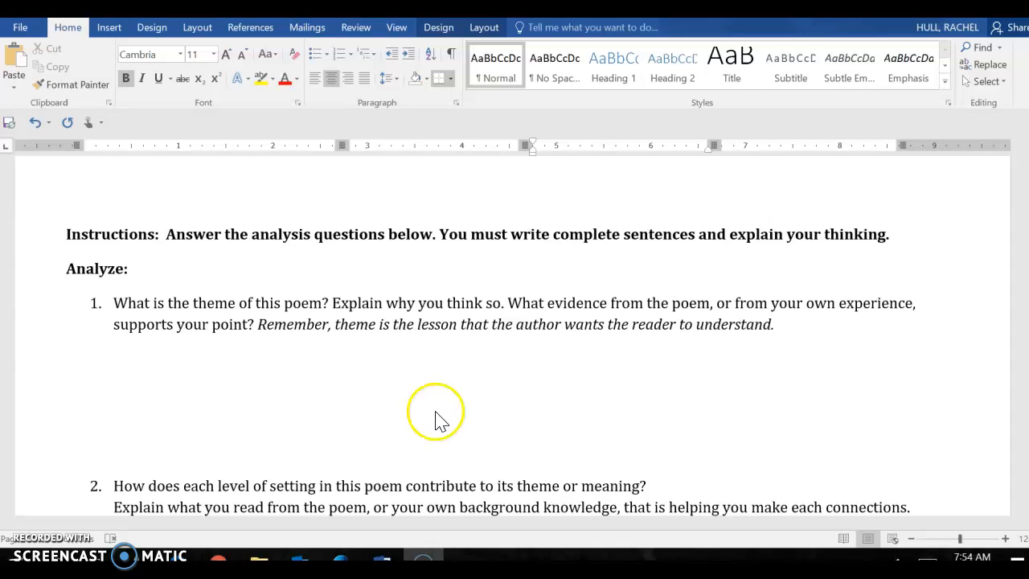
Read question 2's Micro, Meso and Macro bullets, then scroll back to the Layers of Setting title.
scroll(down, 3)
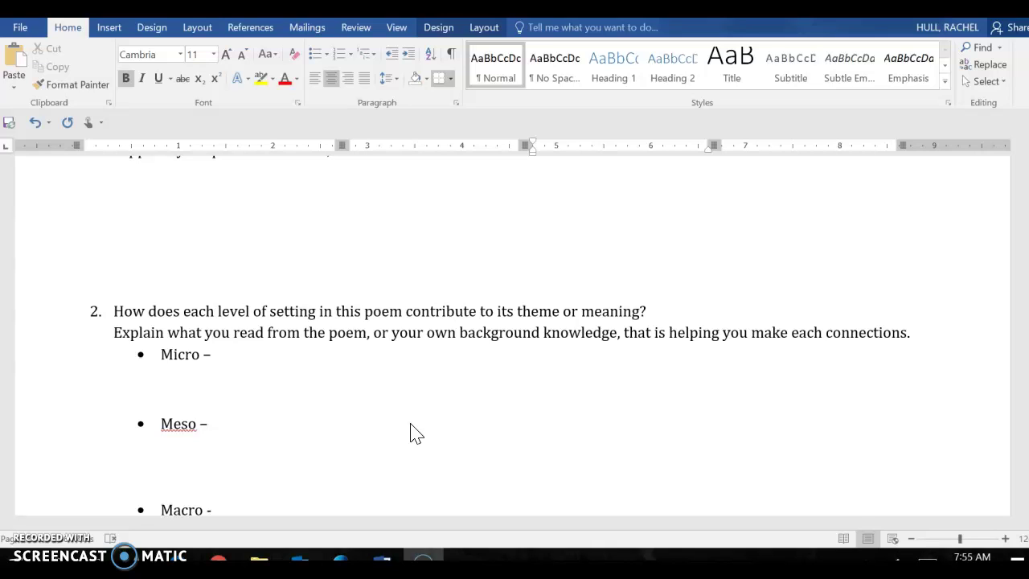
scroll(up, 3)
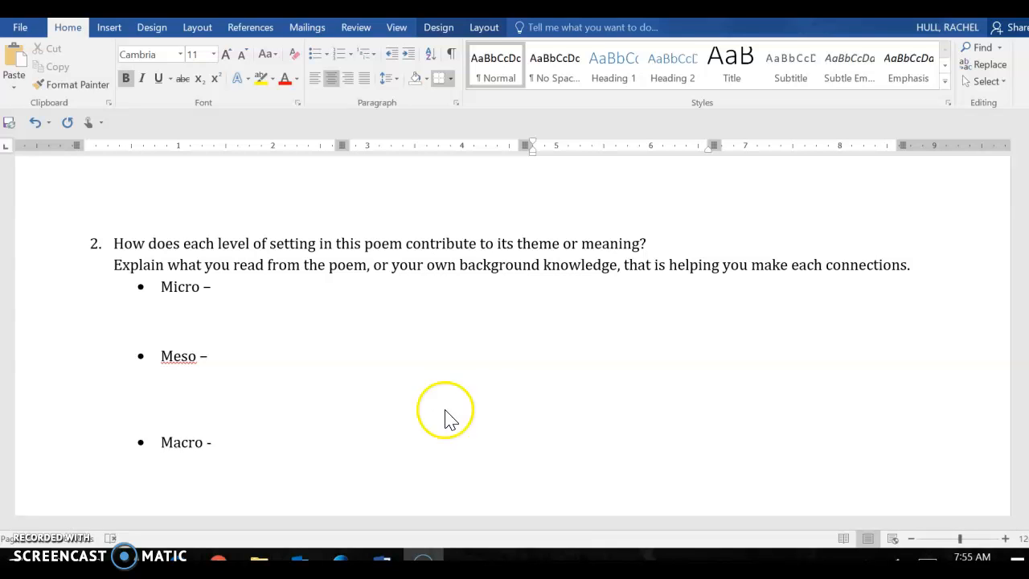
scroll(up, 3)
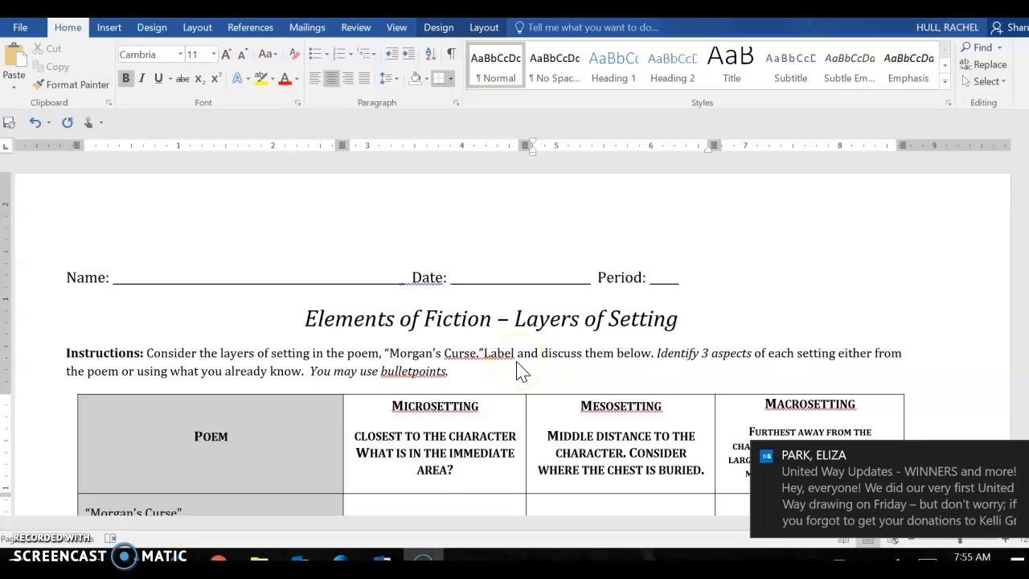
Scroll through the table to reread "Morgan's Curse" in the Poem column.
scroll(down, 3)
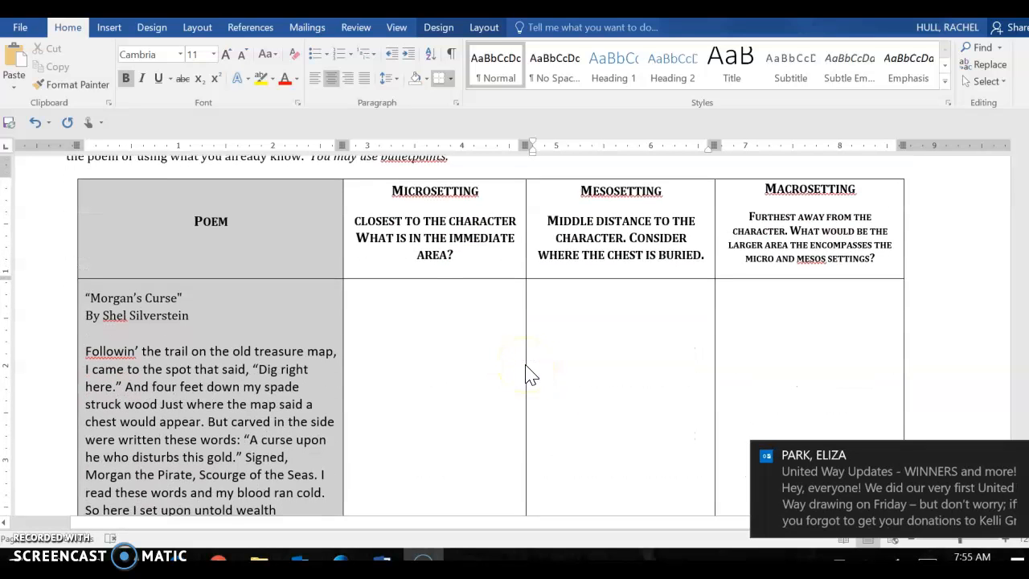
scroll(down, 3)
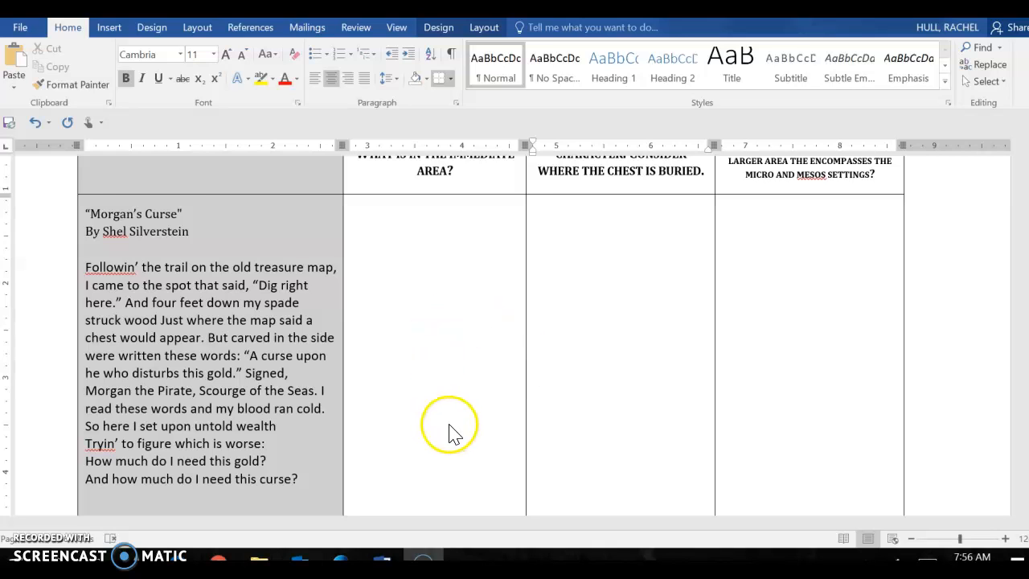
scroll(up, 3)
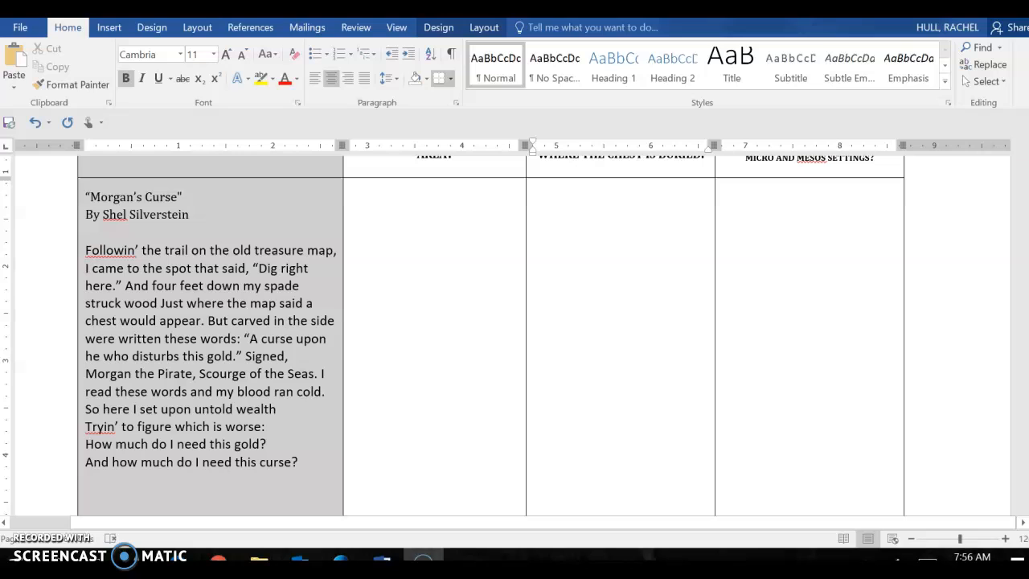